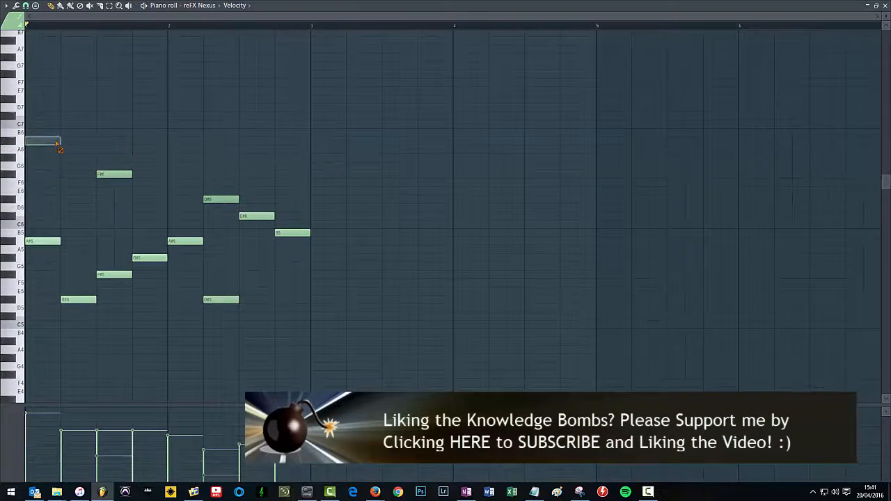
Raise the melody's second note one row in the piano roll.
{"action": "scroll", "scroll_direction": "down", "scroll_amount": 3}
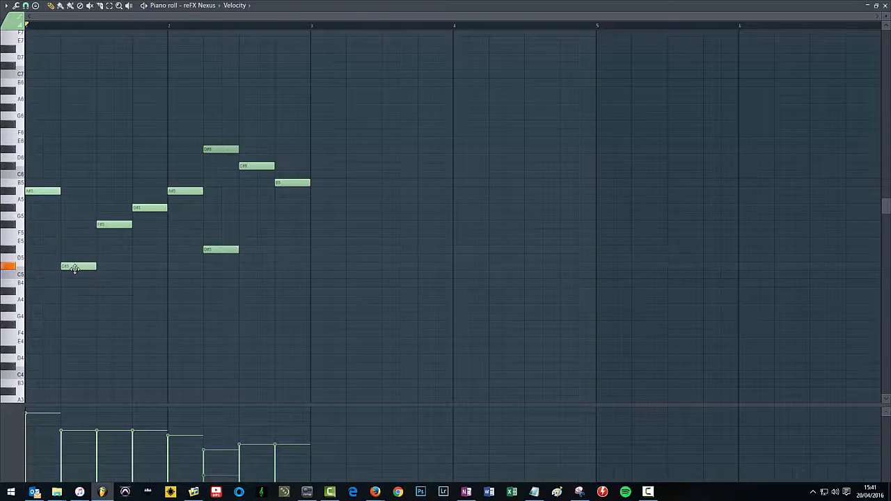
{"action": "left_click_drag", "start_coordinate": [78, 266], "coordinate": [78, 258]}
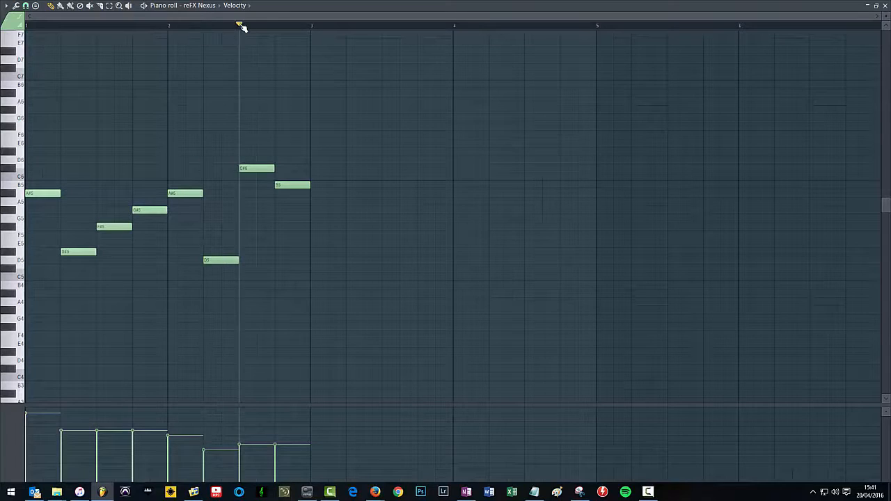
Drag the melody's final note down a couple of keys to a lower pitch.
{"action": "left_click", "coordinate": [202, 25]}
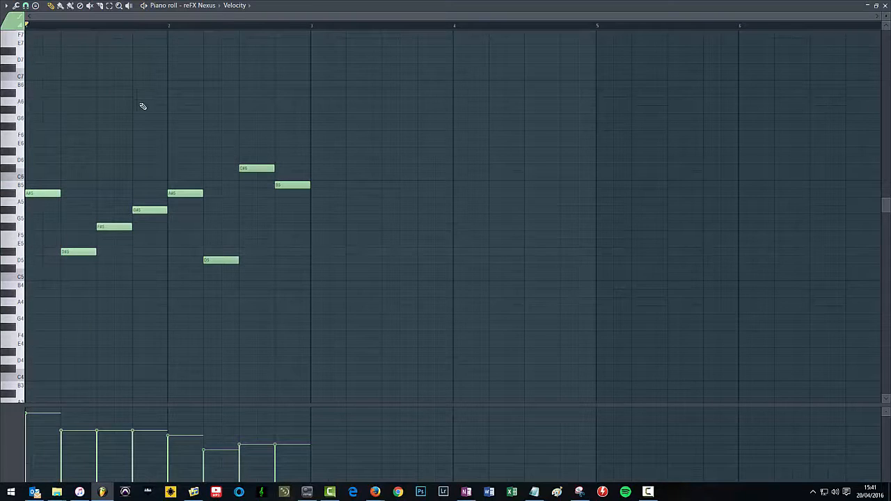
{"action": "mouse_move", "coordinate": [223, 106]}
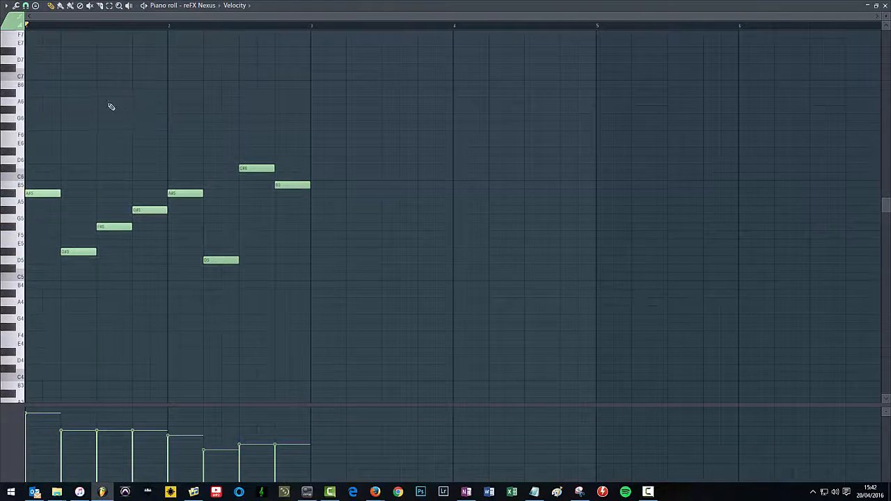
{"action": "mouse_move", "coordinate": [304, 100]}
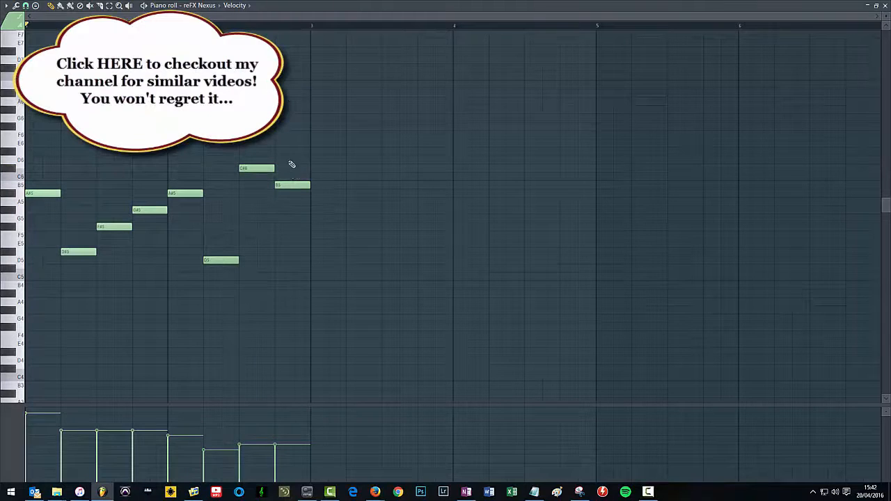
{"action": "left_click_drag", "start_coordinate": [291, 184], "coordinate": [291, 202]}
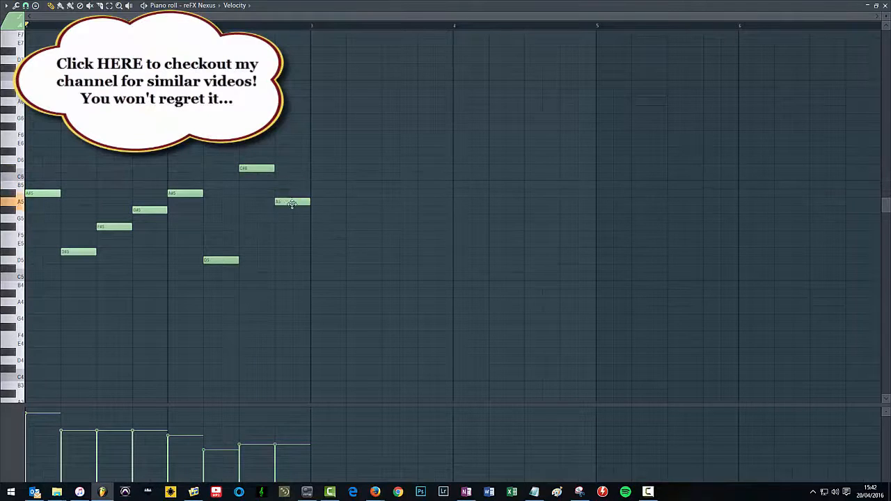